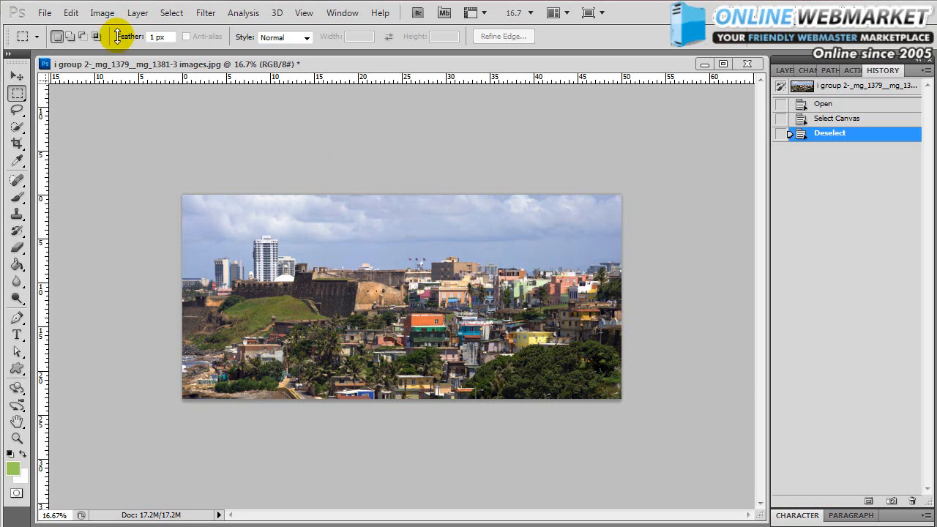
pyautogui.moveTo(101, 12)
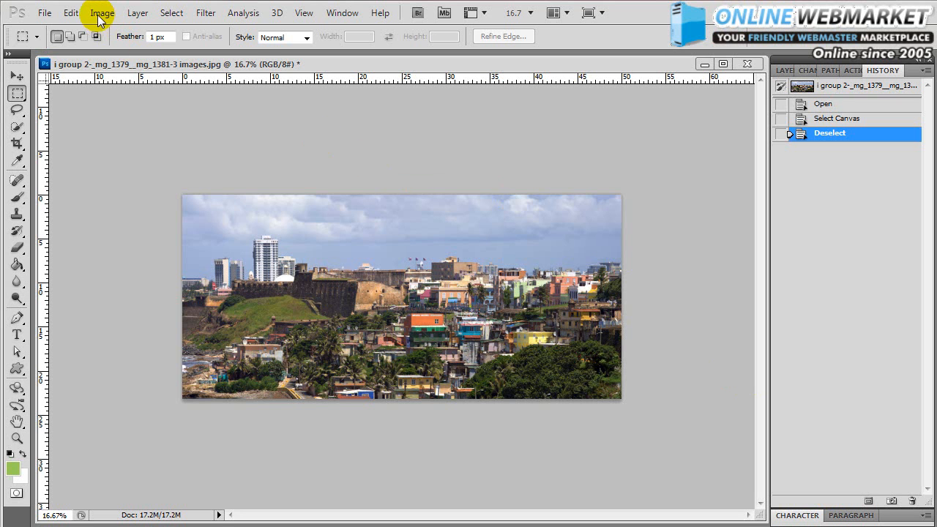
# - Flip the whole canvas vertically via Image > Image Rotation so the sky sits at the bottom
pyautogui.click(102, 12)
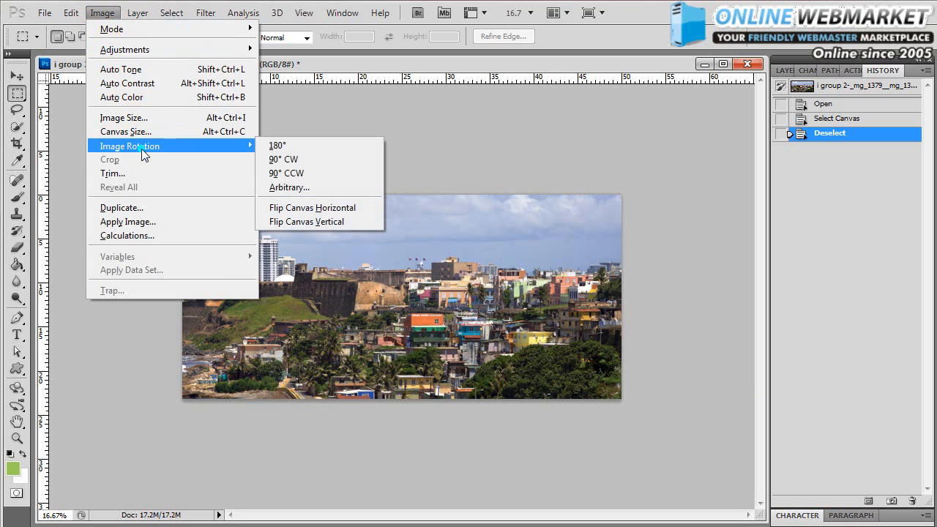
pyautogui.moveTo(317, 223)
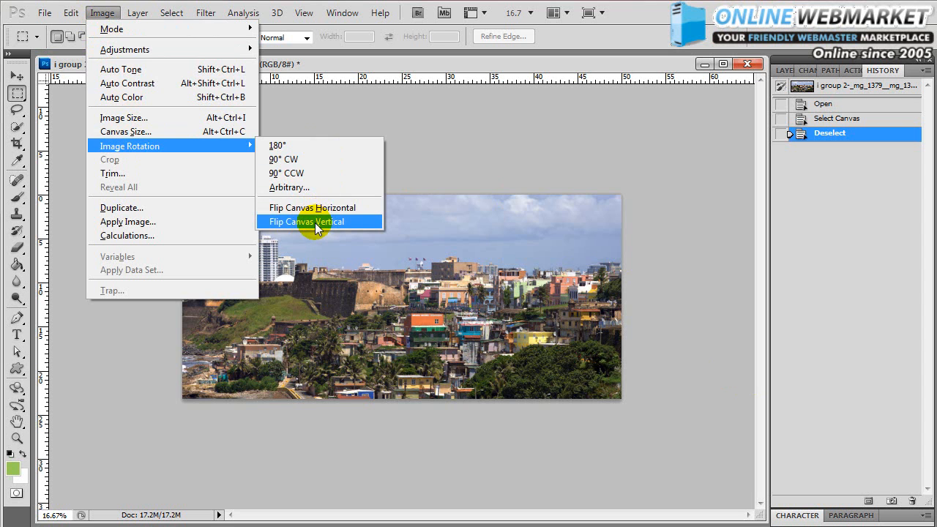
pyautogui.click(306, 223)
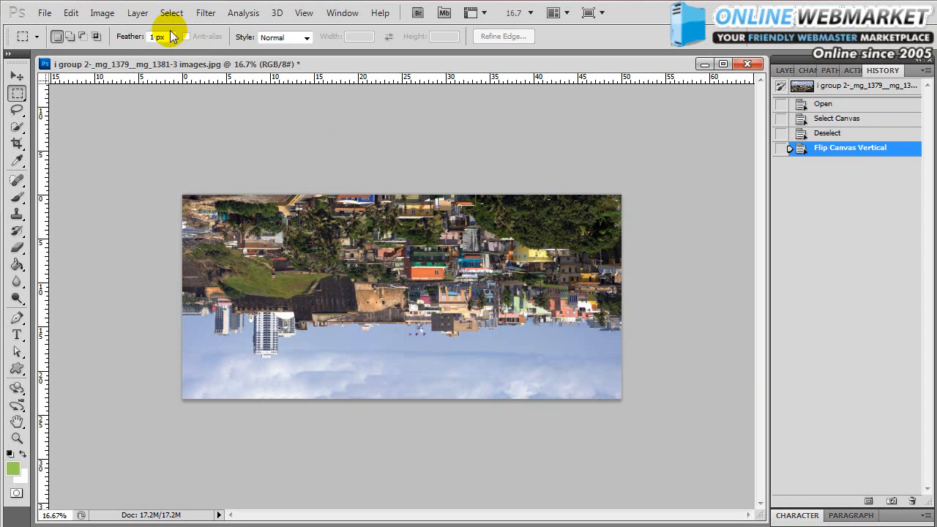
pyautogui.moveTo(150, 95)
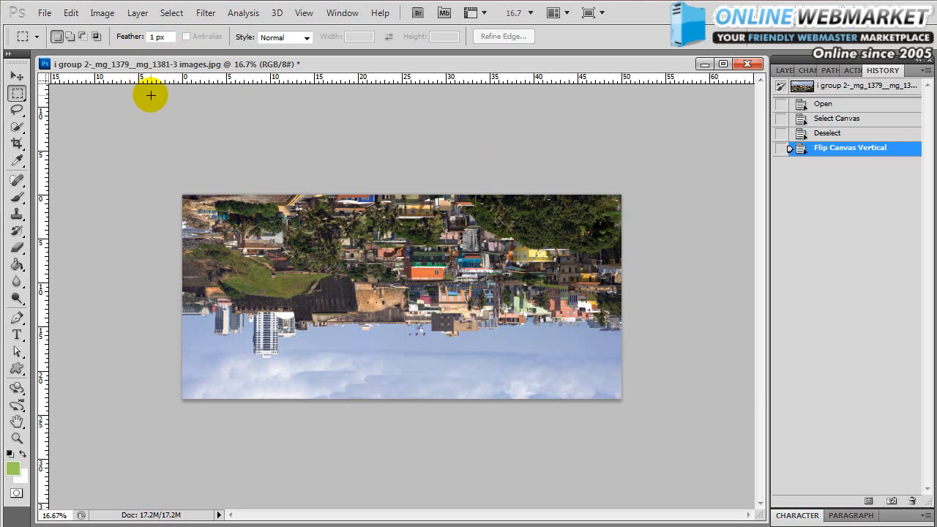
# - In Image Size, uncheck Constrain Proportions and set height to 3600 px for a 3600 × 3600 square
pyautogui.click(102, 11)
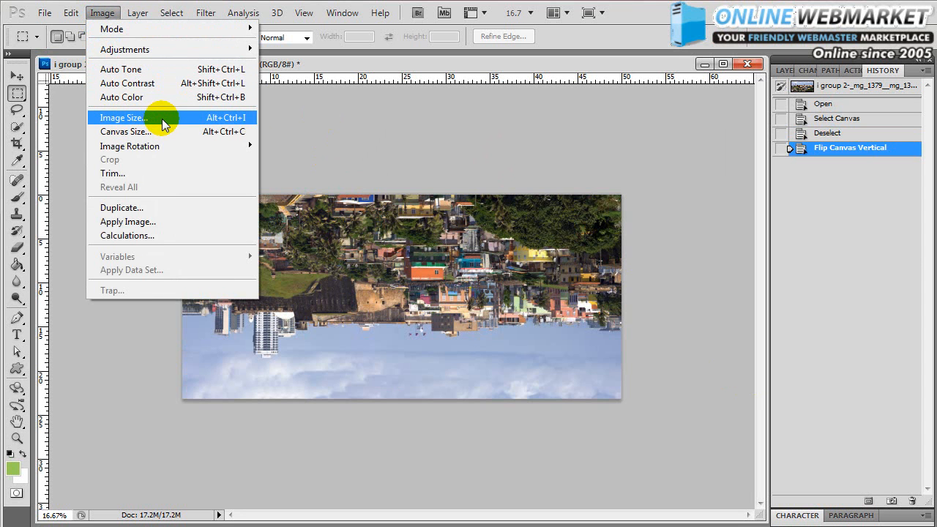
pyautogui.click(123, 117)
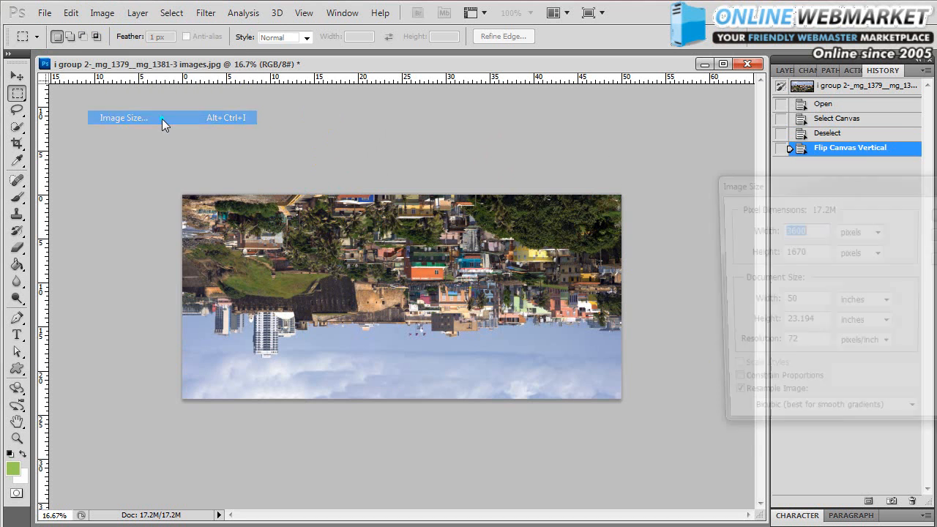
pyautogui.click(123, 117)
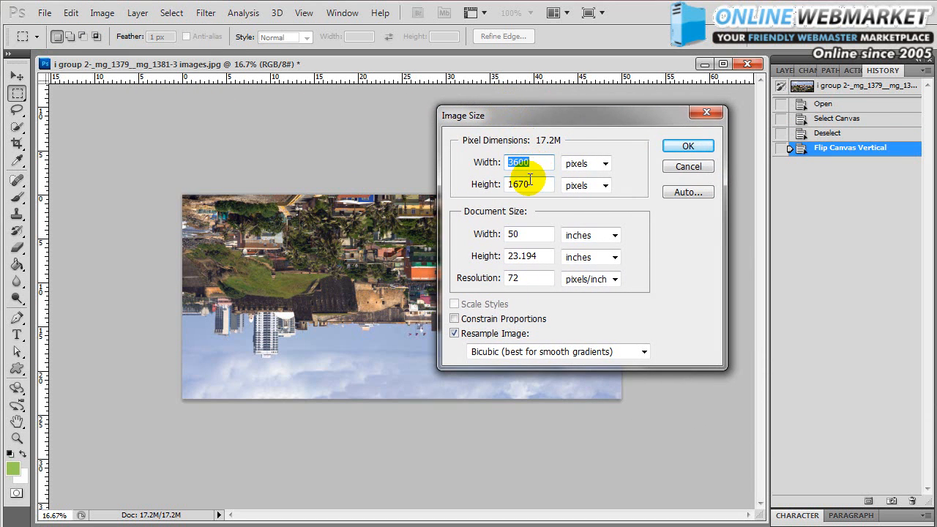
pyautogui.moveTo(463, 306)
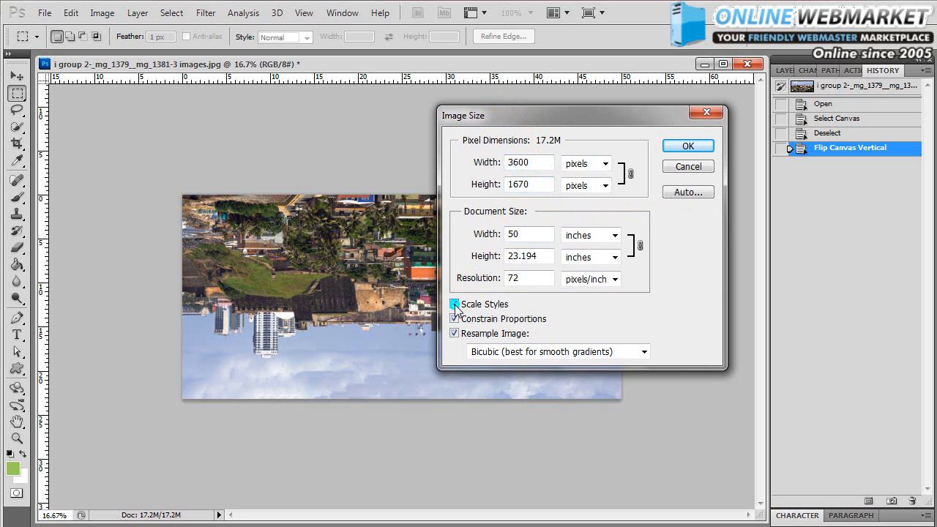
pyautogui.click(454, 303)
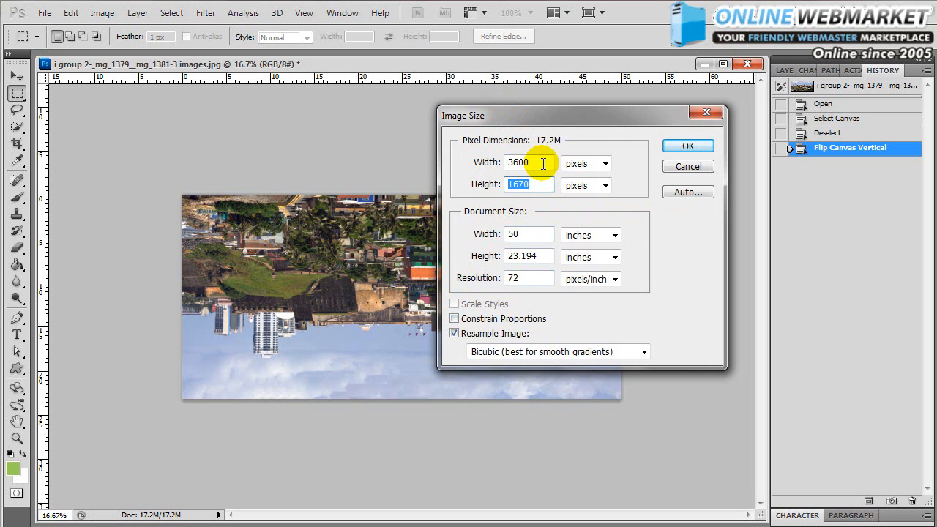
pyautogui.write('3600')
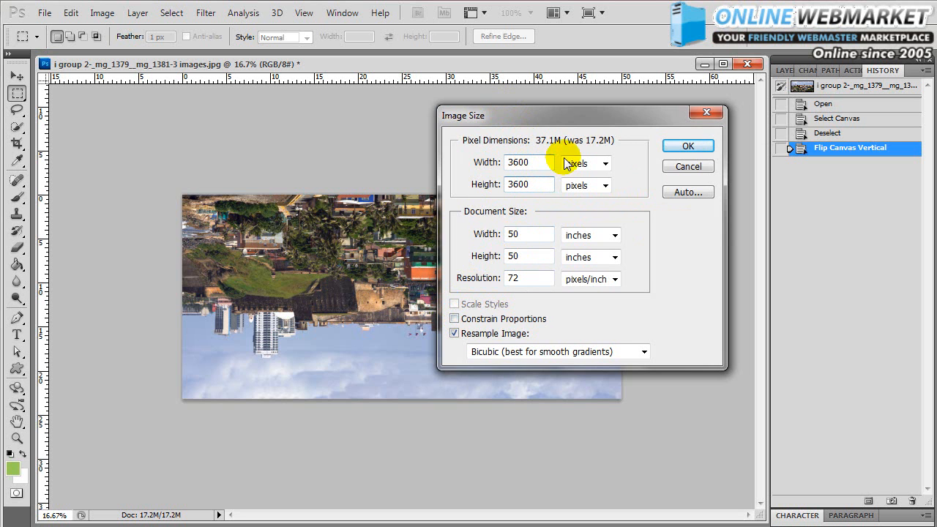
pyautogui.click(686, 145)
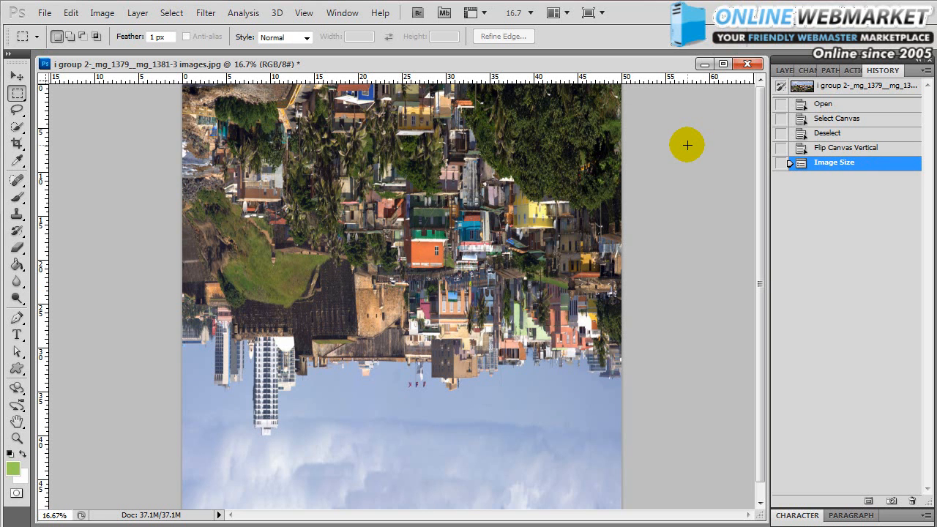
pyautogui.moveTo(682, 147)
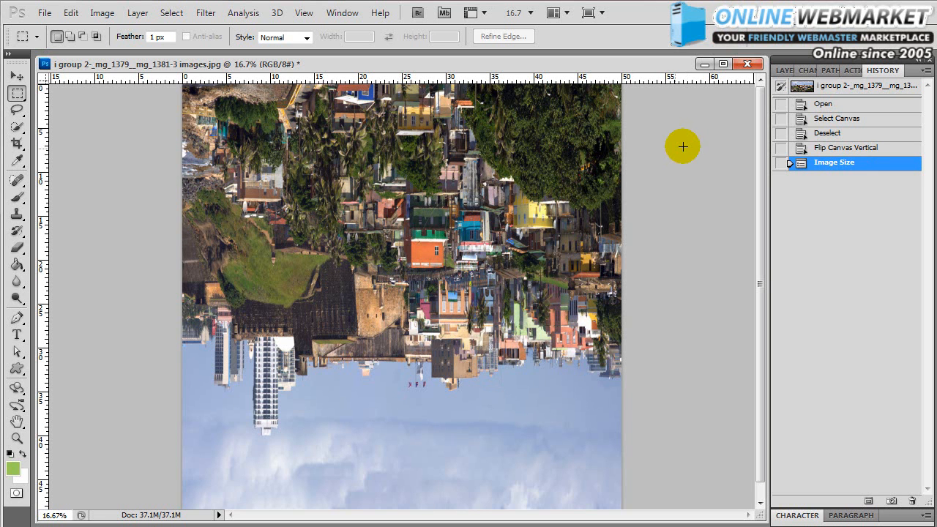
pyautogui.moveTo(609, 112)
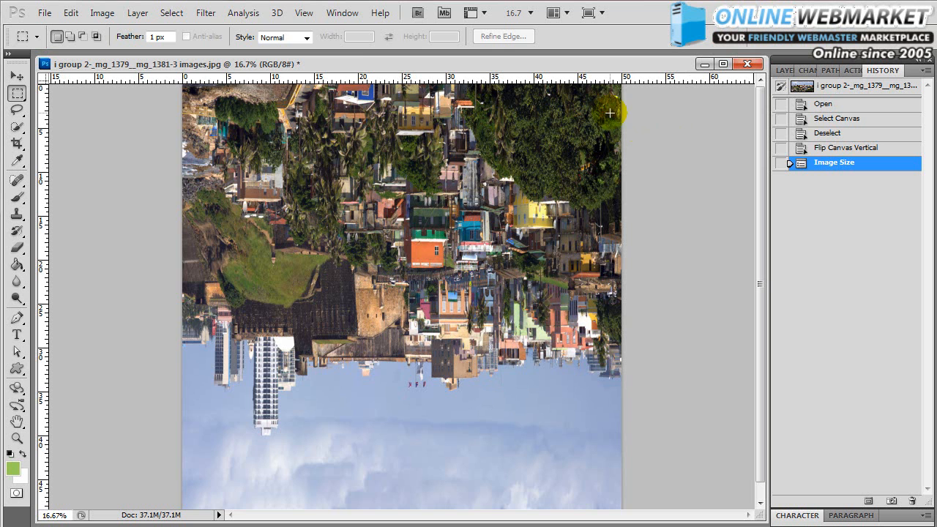
# - Apply Filter > Distort > Polar Coordinates with Rectangular to Polar, previewing the whole planet first
pyautogui.click(205, 12)
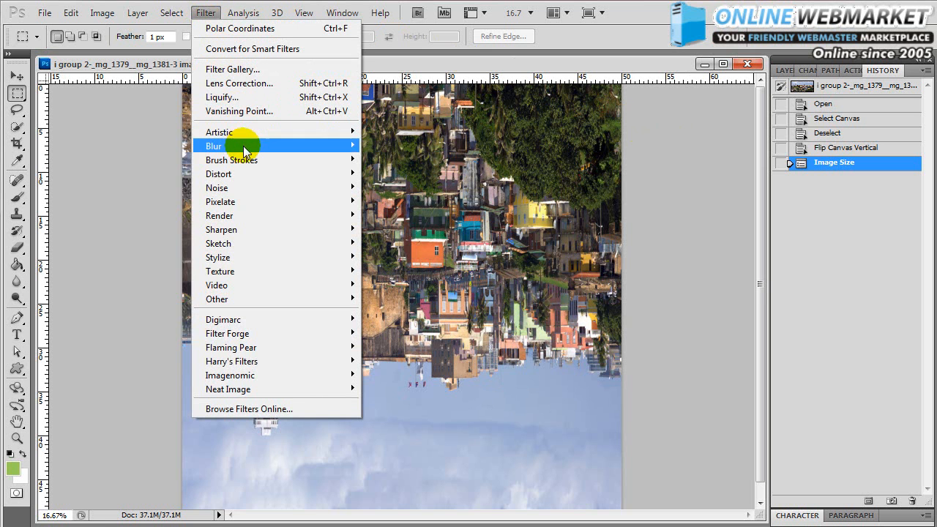
pyautogui.moveTo(218, 173)
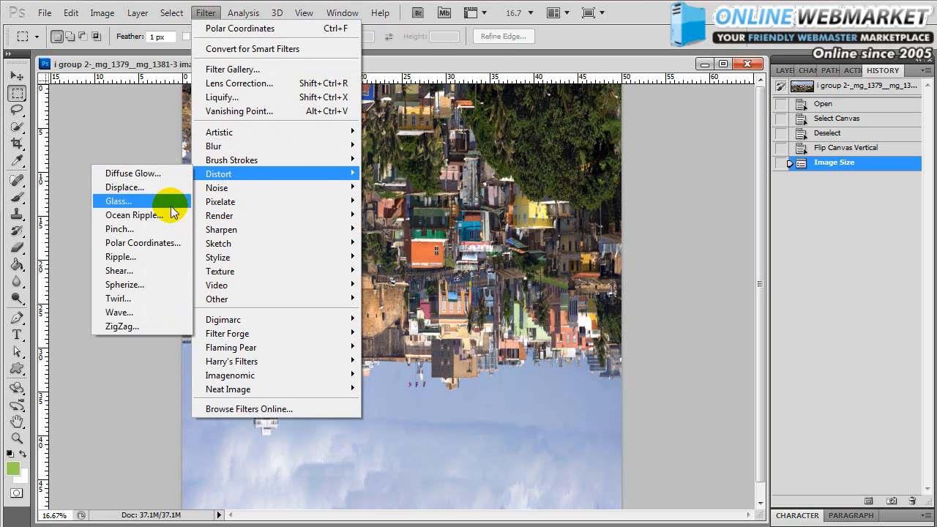
pyautogui.moveTo(144, 243)
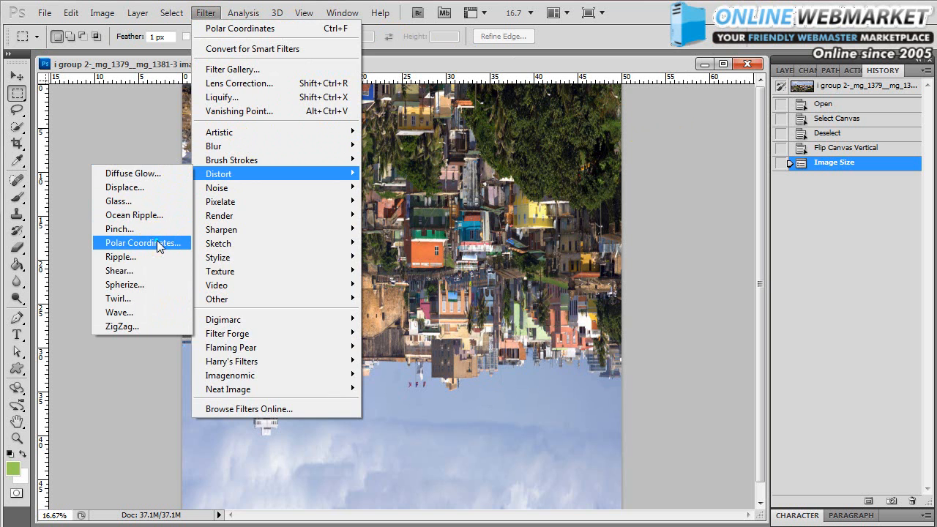
pyautogui.click(142, 243)
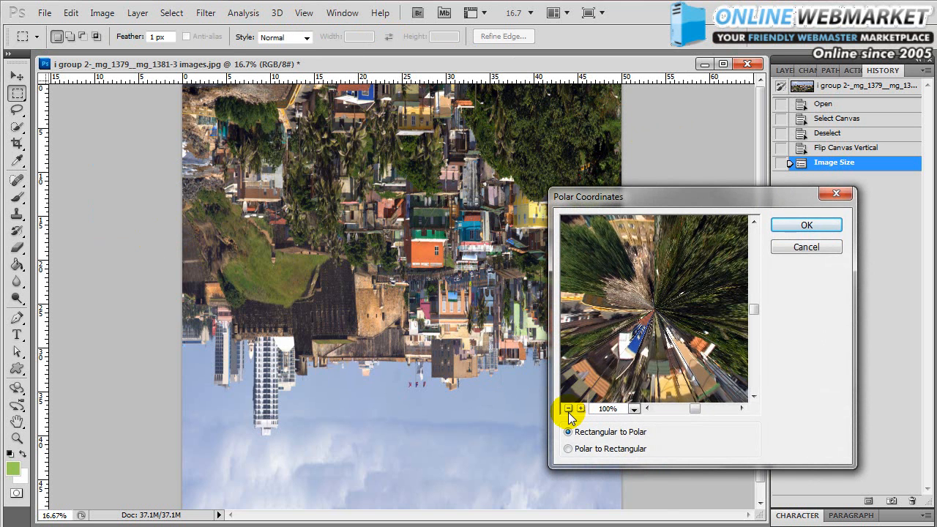
pyautogui.click(569, 408)
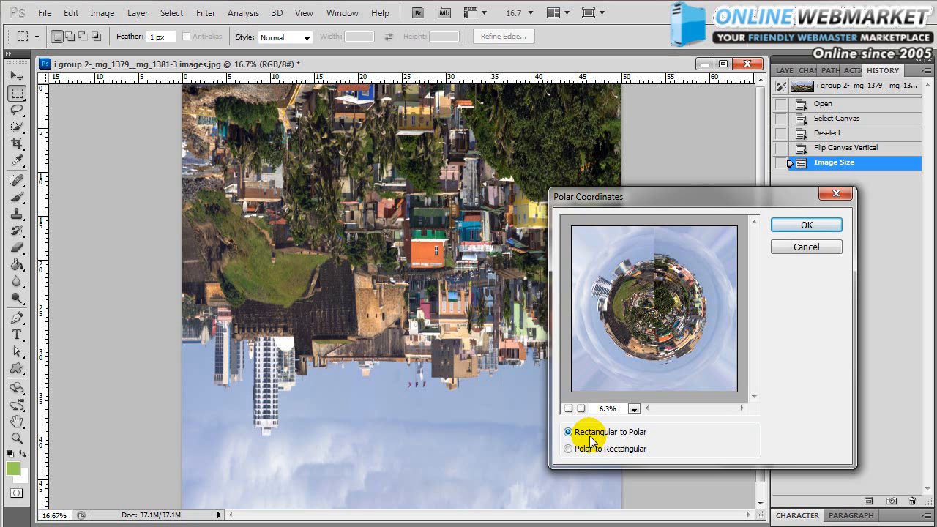
pyautogui.click(805, 226)
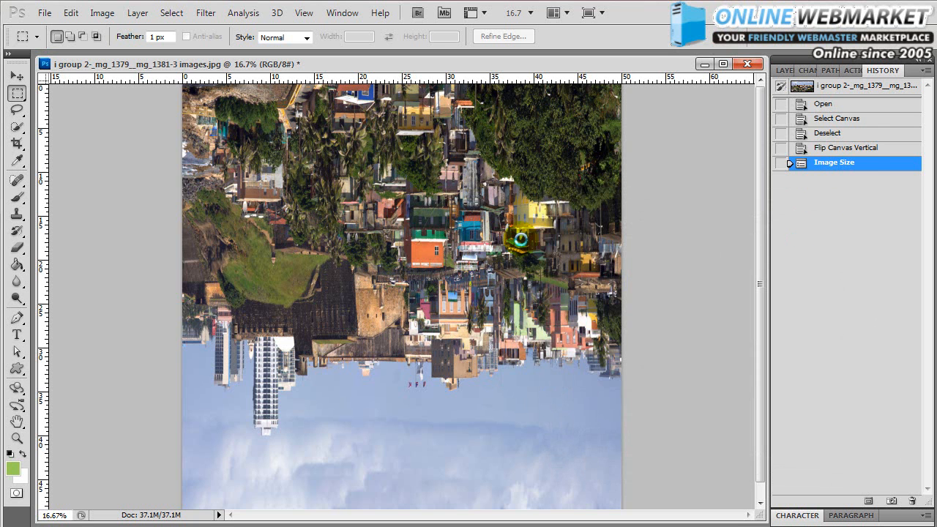
pyautogui.click(846, 178)
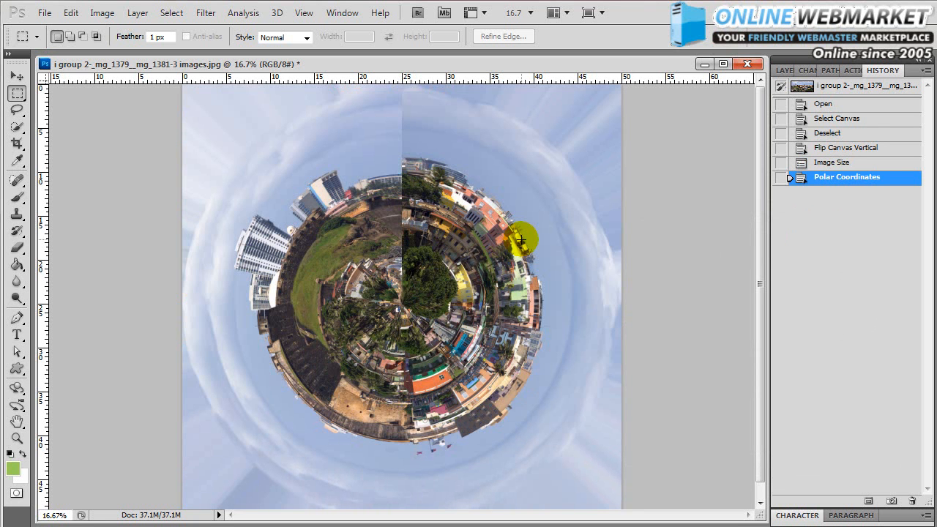
pyautogui.moveTo(41, 387)
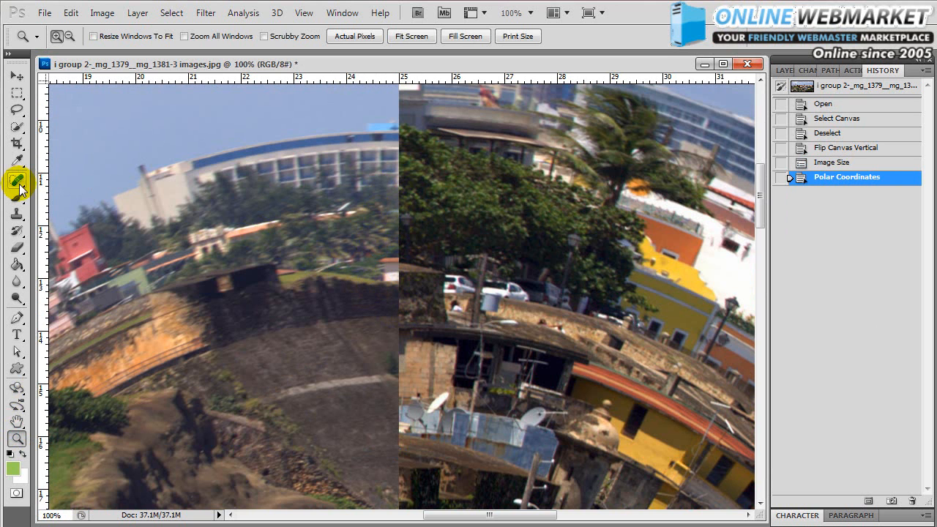
pyautogui.moveTo(394, 214)
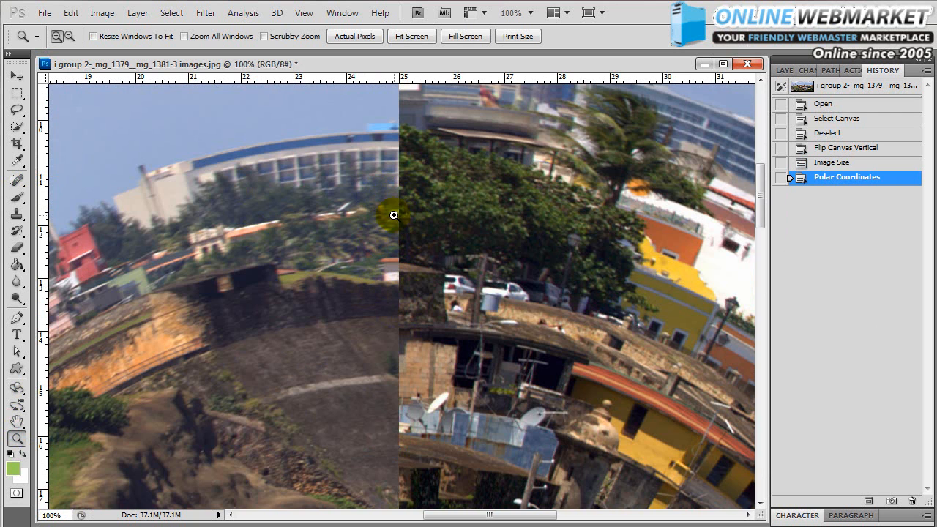
pyautogui.moveTo(393, 215); pyautogui.dragTo(454, 271)
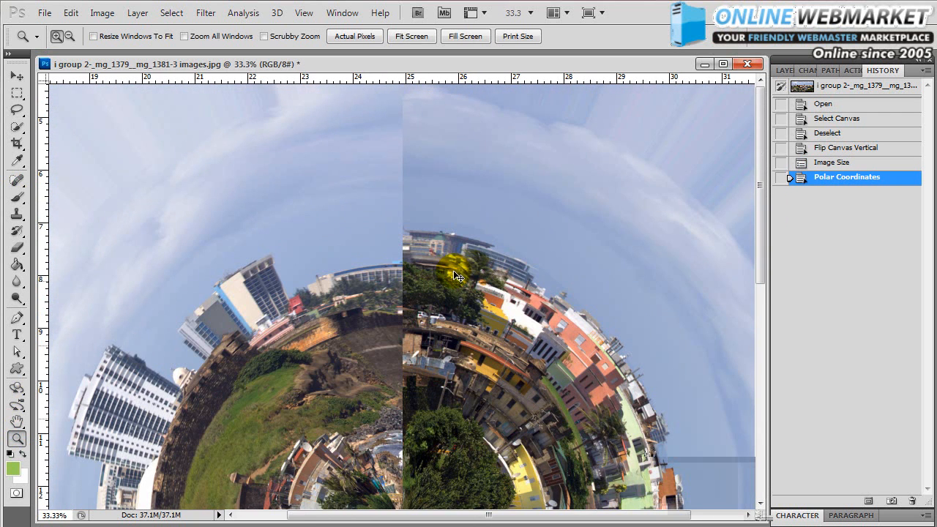
pyautogui.moveTo(425, 212)
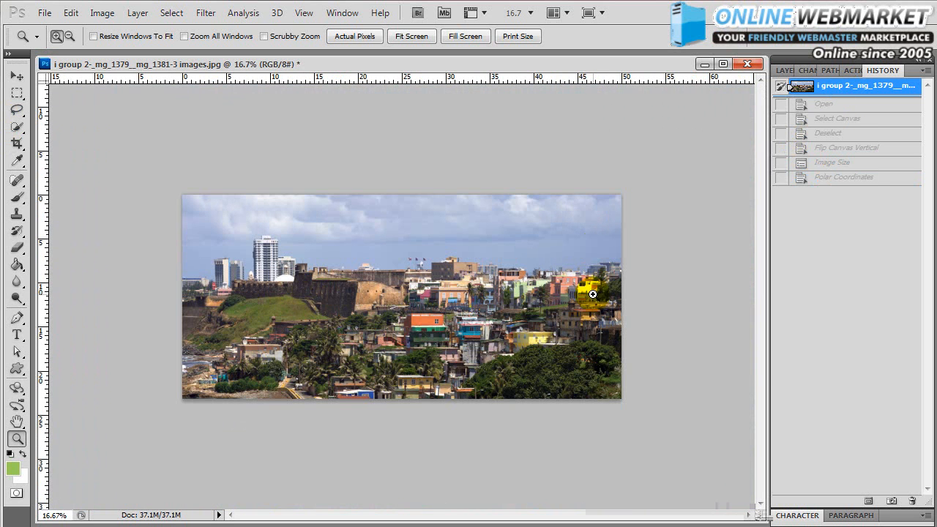
pyautogui.moveTo(612, 263)
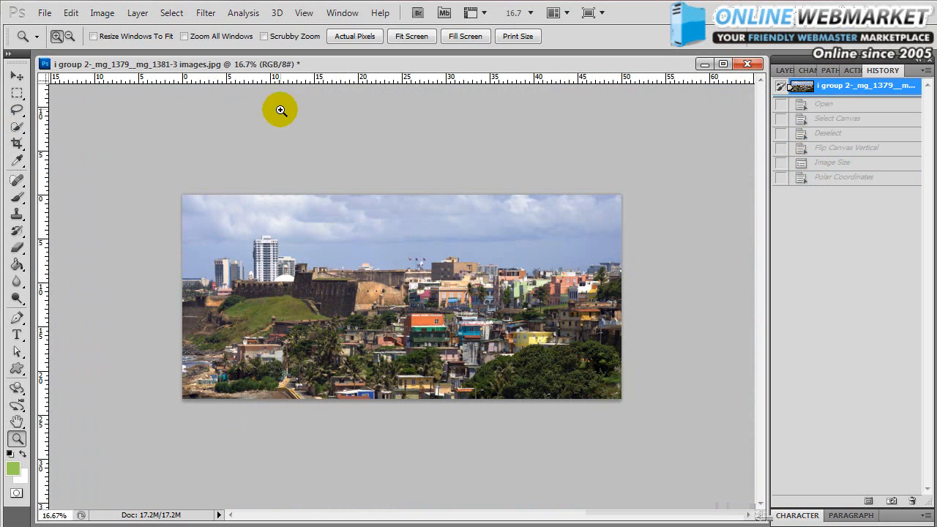
# - Drag a horizontal guide from the top ruler down to the skyline's base
pyautogui.moveTo(281, 110); pyautogui.dragTo(293, 278)
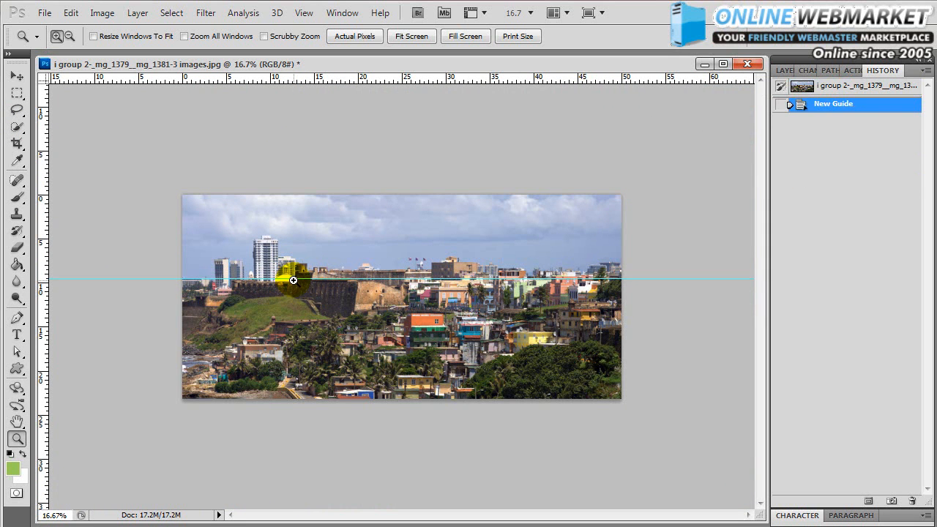
pyautogui.moveTo(94, 158)
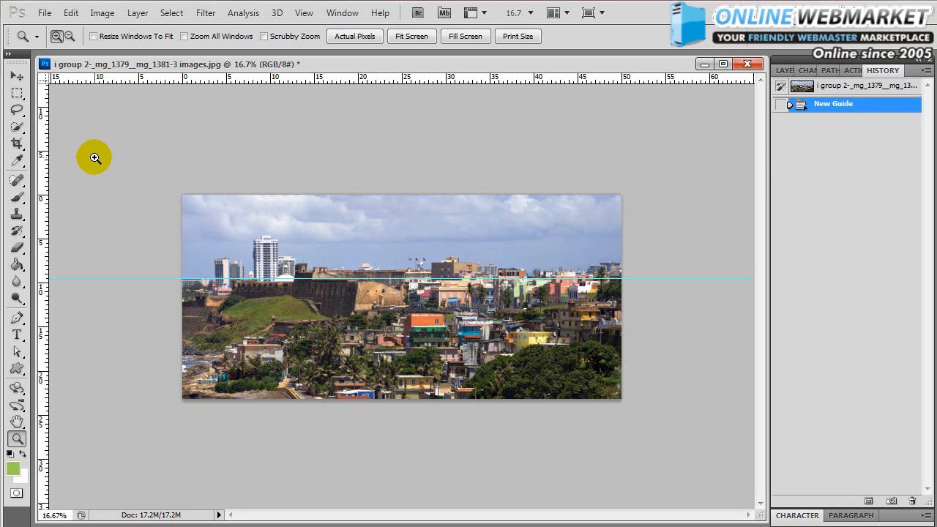